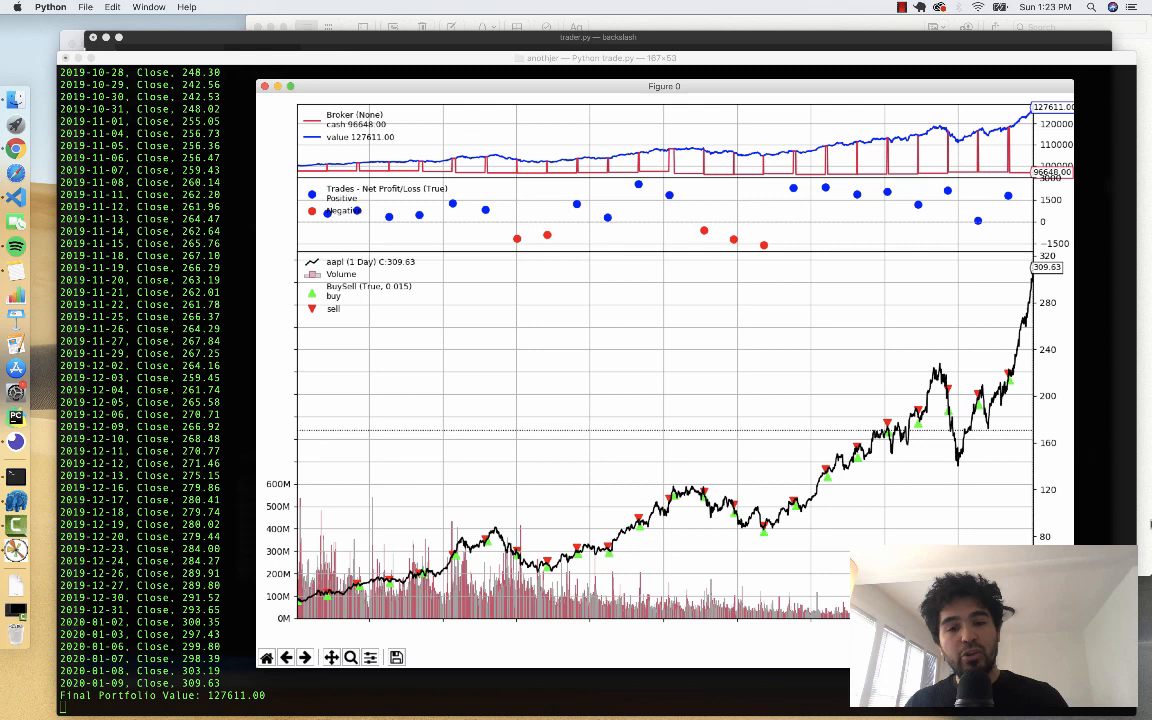
mouse_move(616, 414)
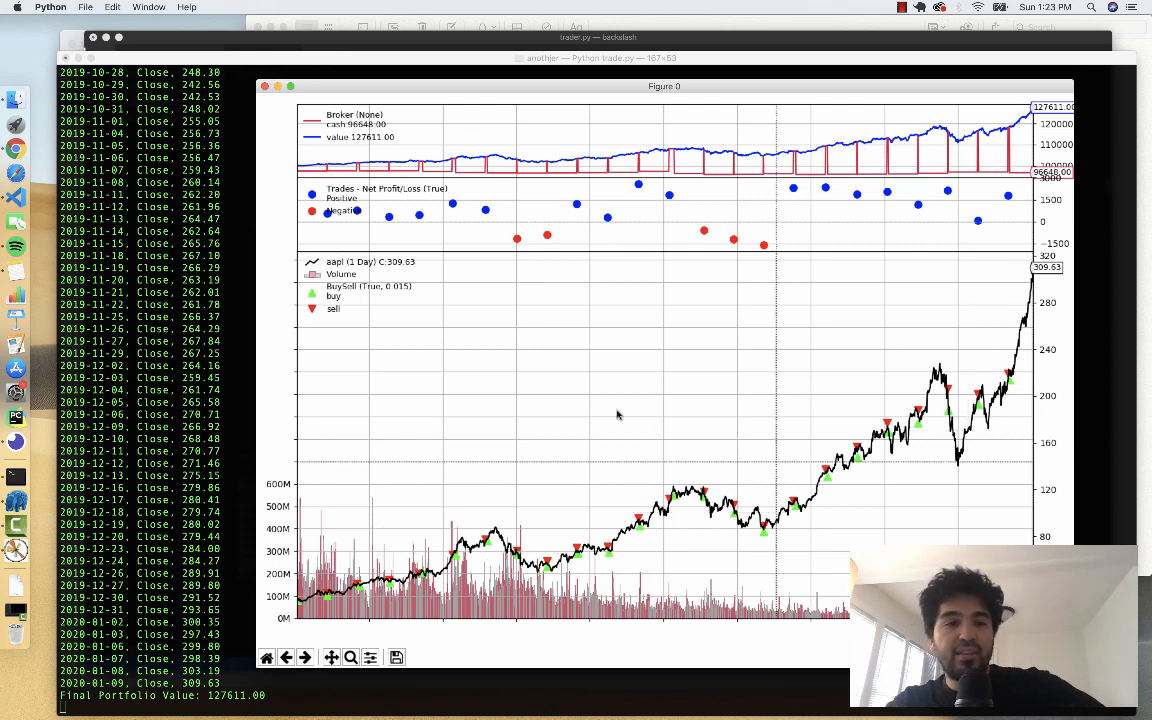
mouse_move(680, 384)
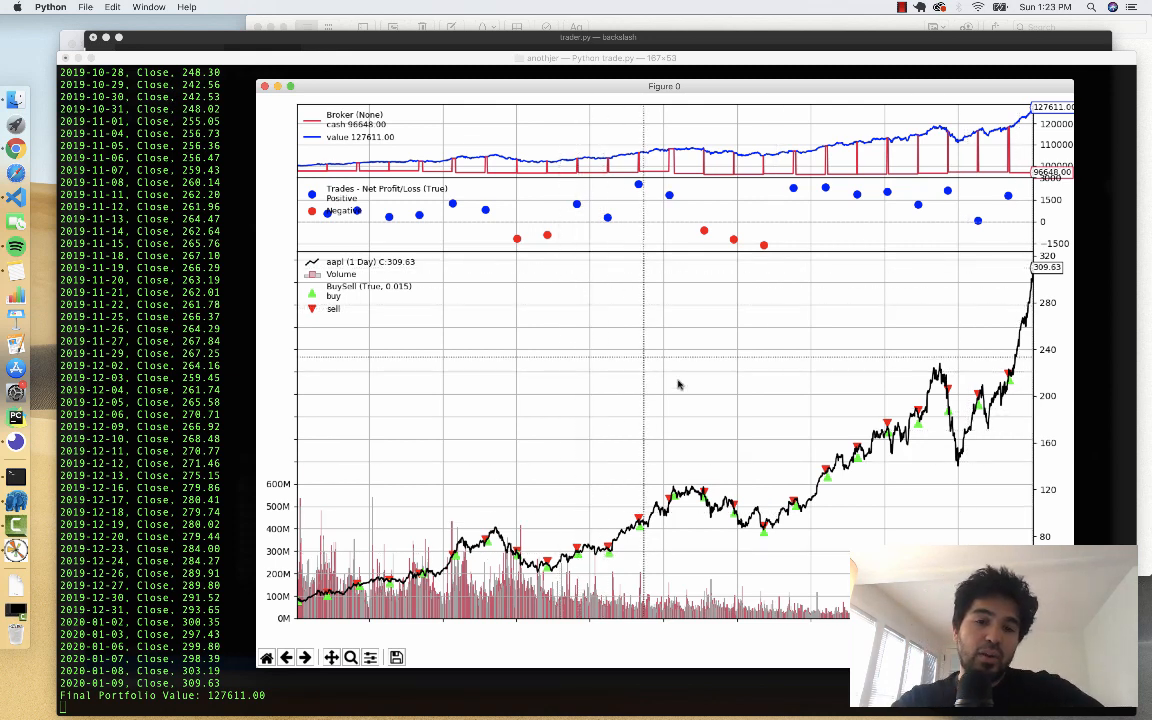
mouse_move(568, 252)
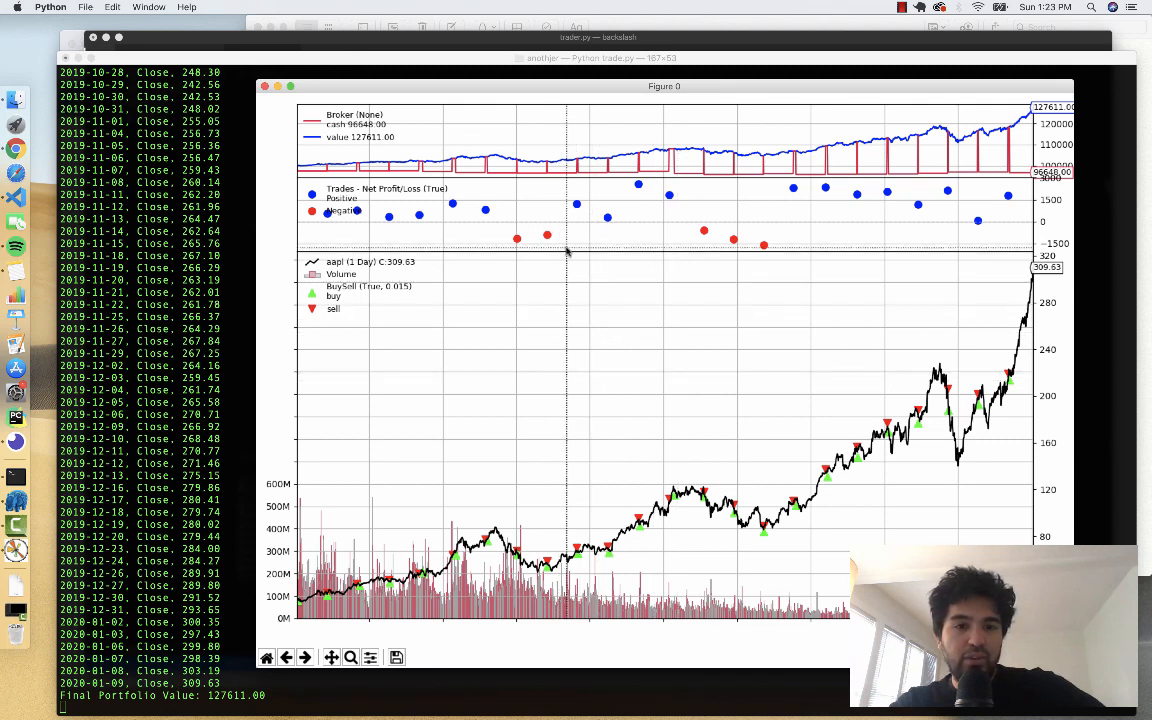
mouse_move(818, 430)
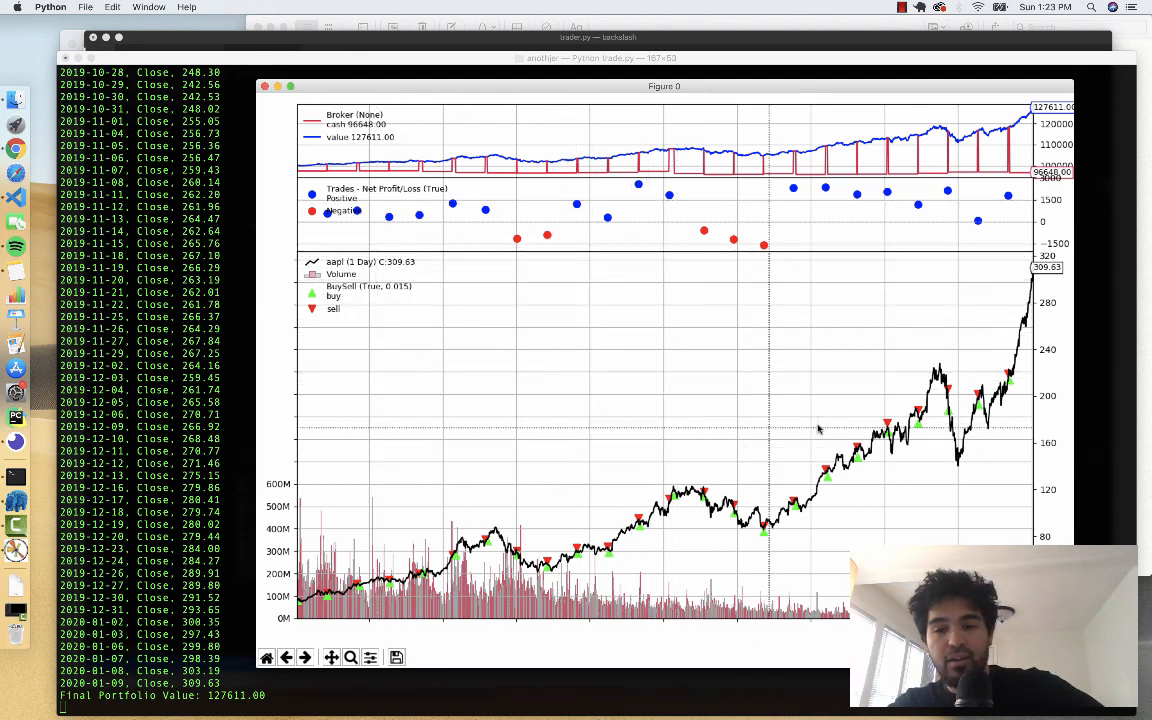
mouse_move(572, 530)
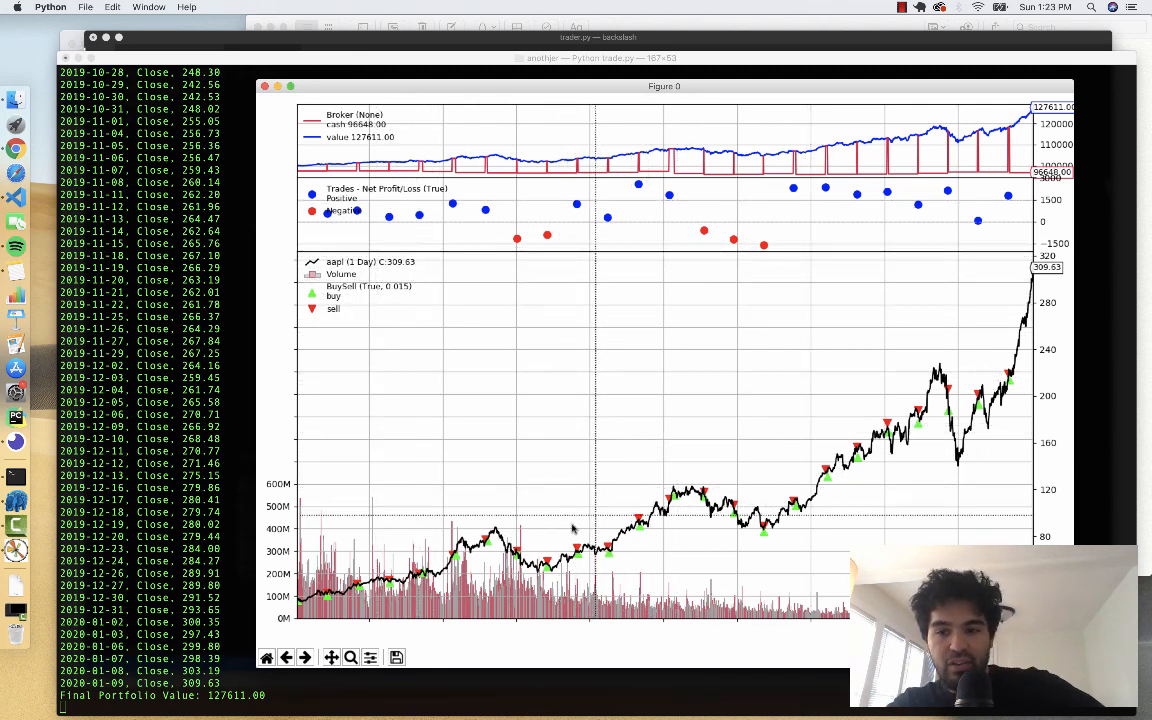
mouse_move(698, 320)
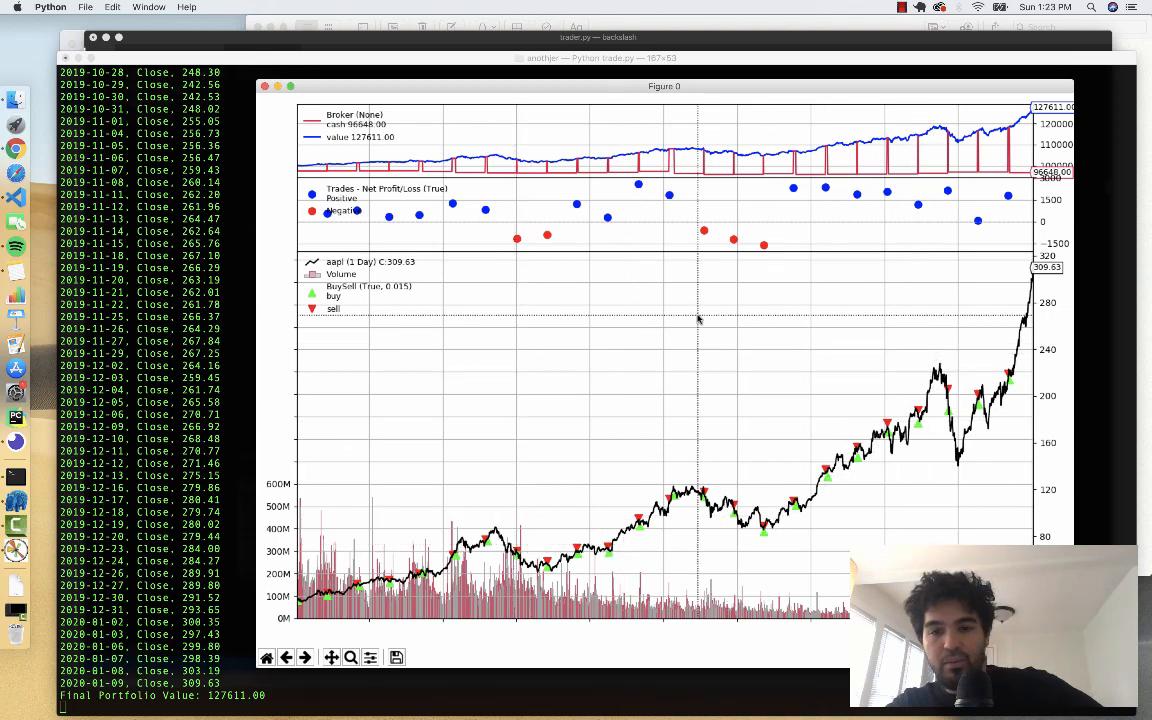
mouse_move(456, 304)
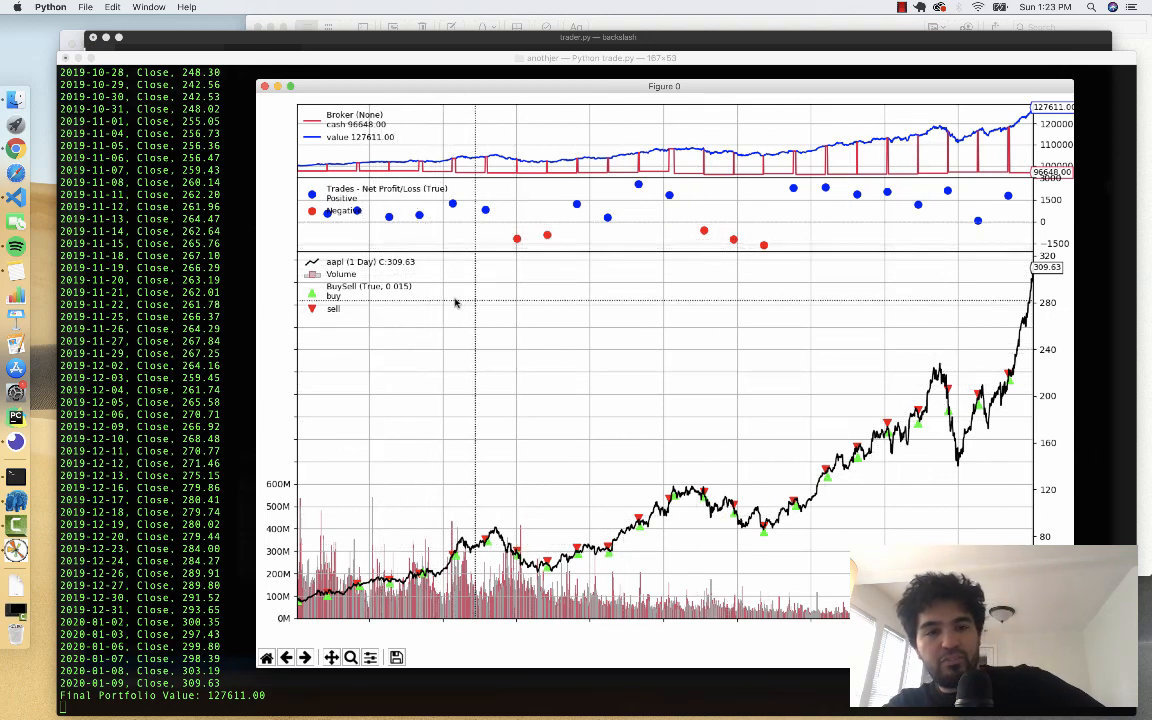
mouse_move(482, 510)
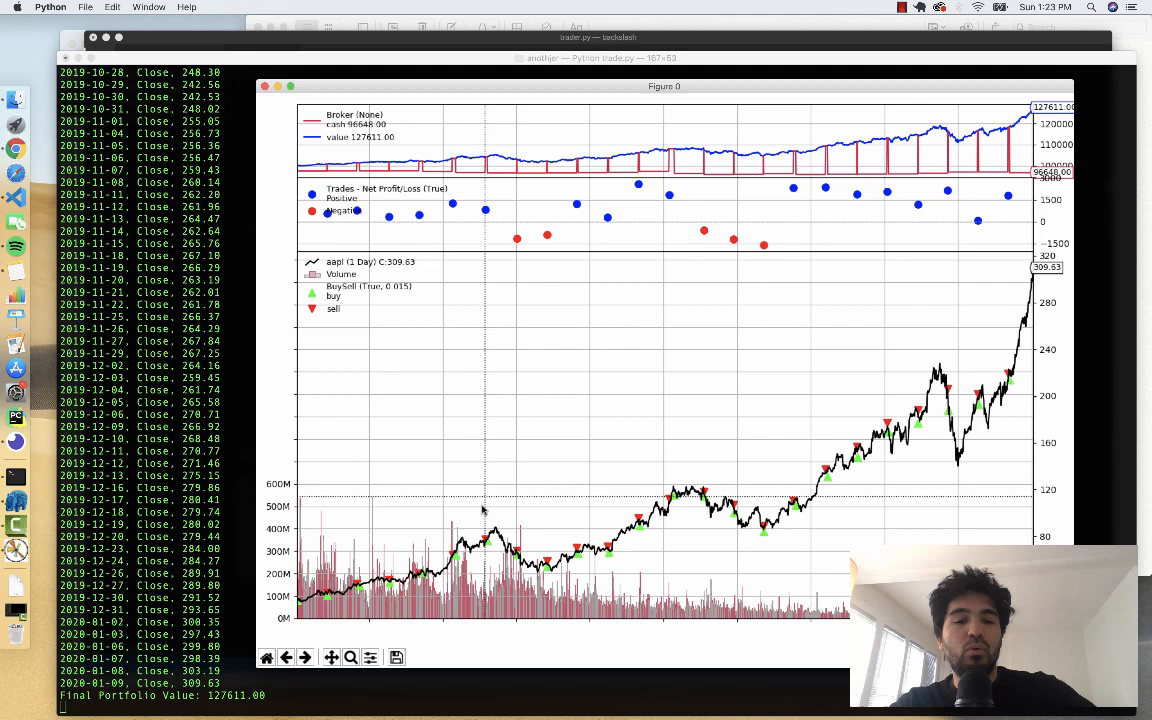
mouse_move(476, 508)
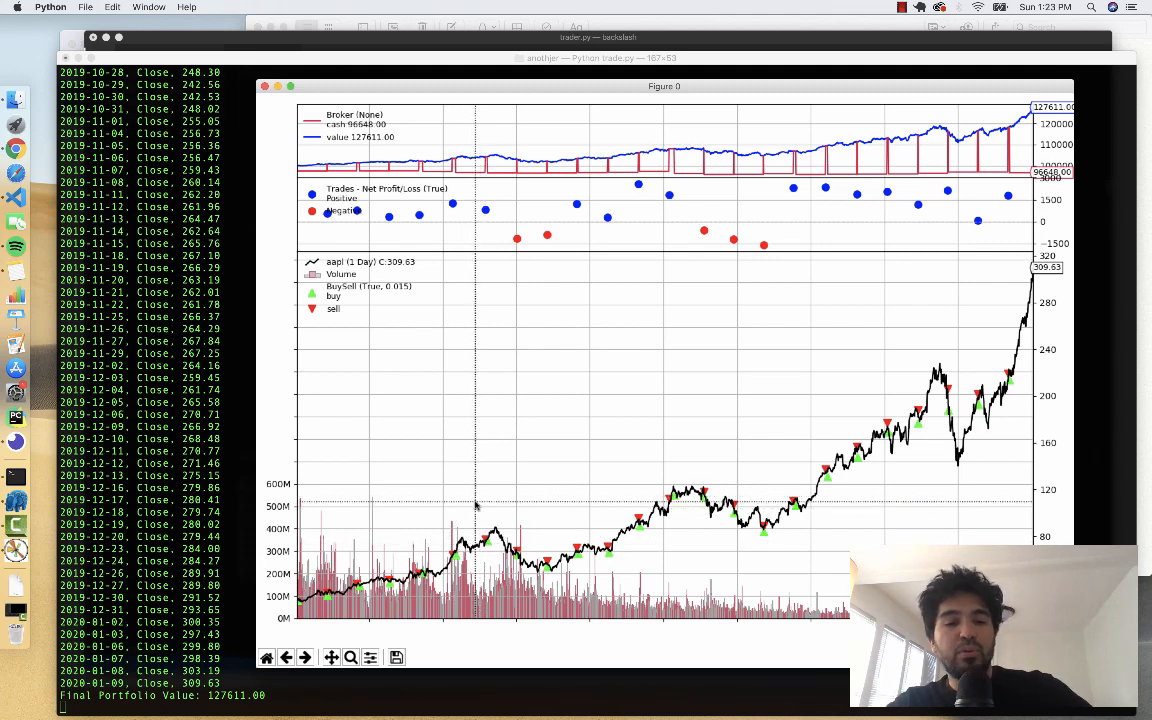
mouse_move(604, 400)
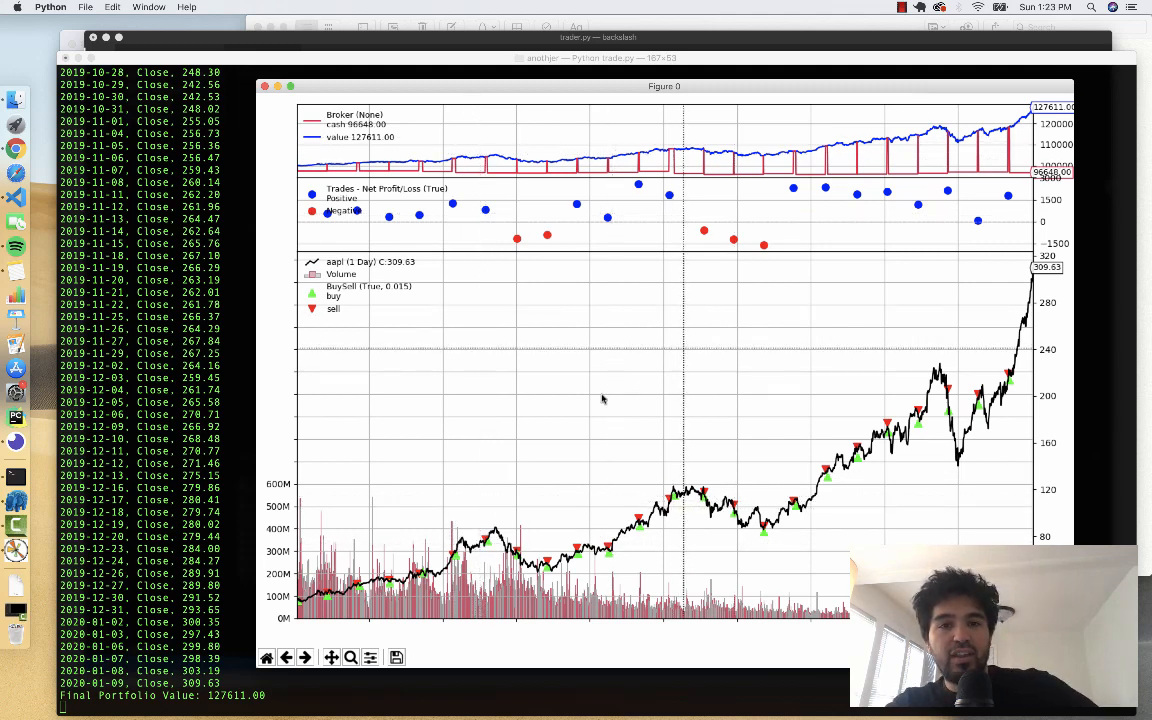
mouse_move(632, 356)
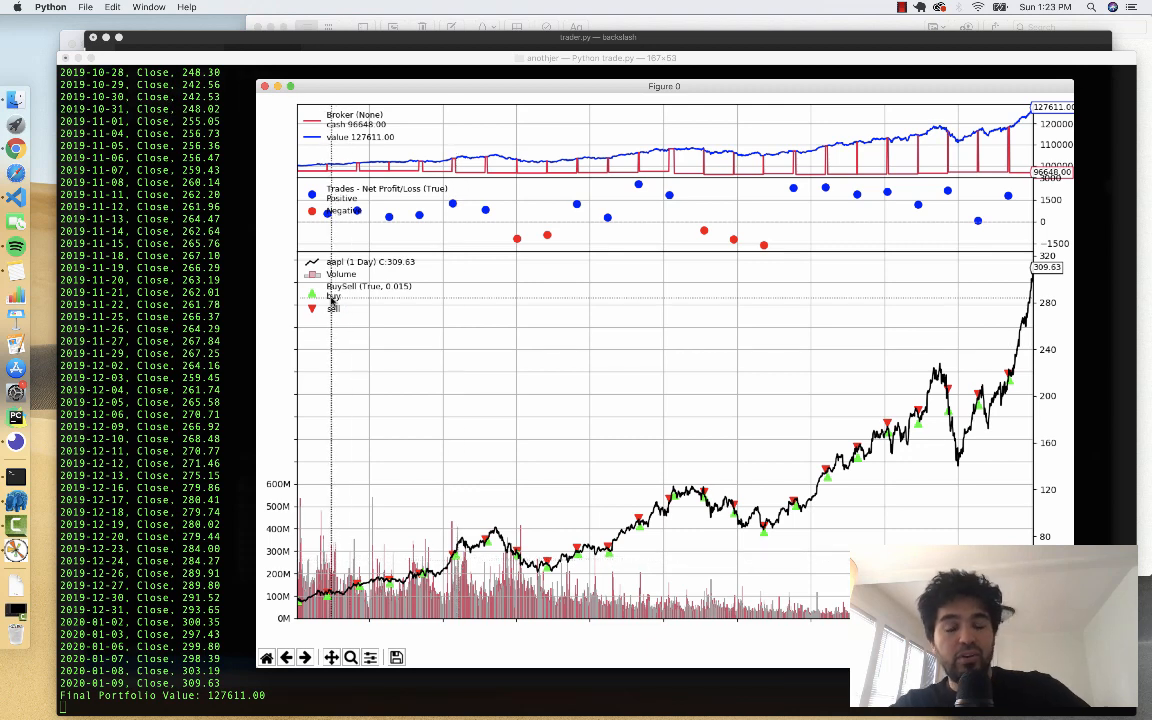
mouse_move(436, 456)
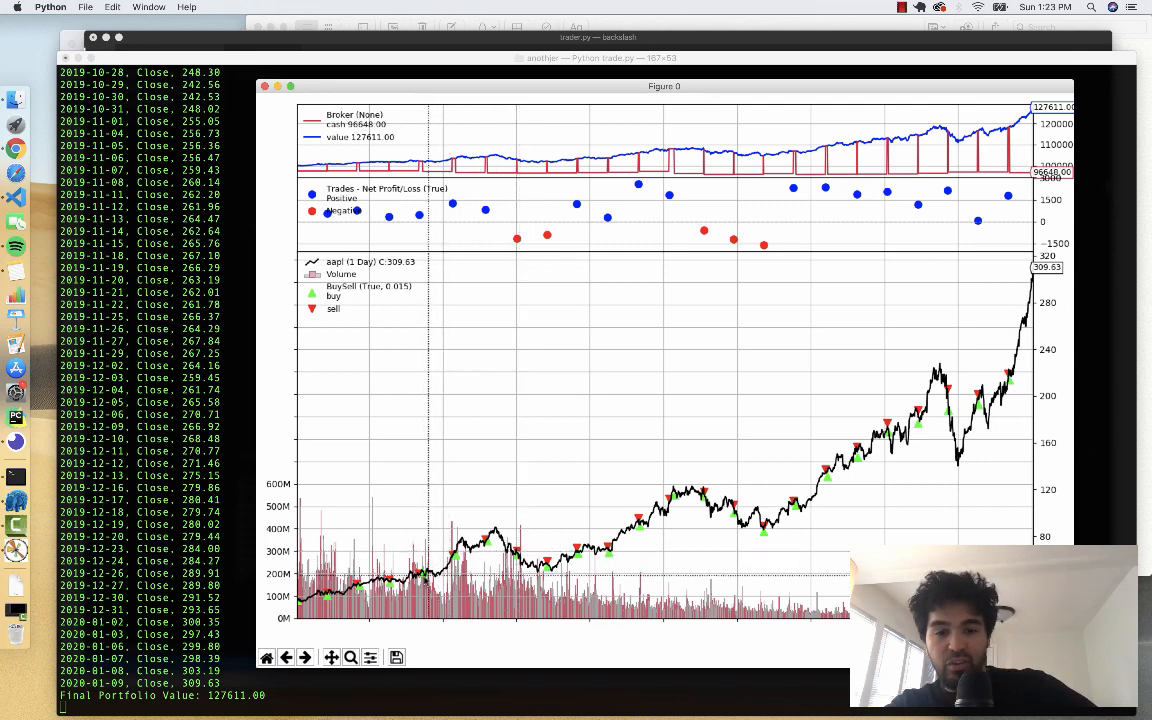
mouse_move(658, 476)
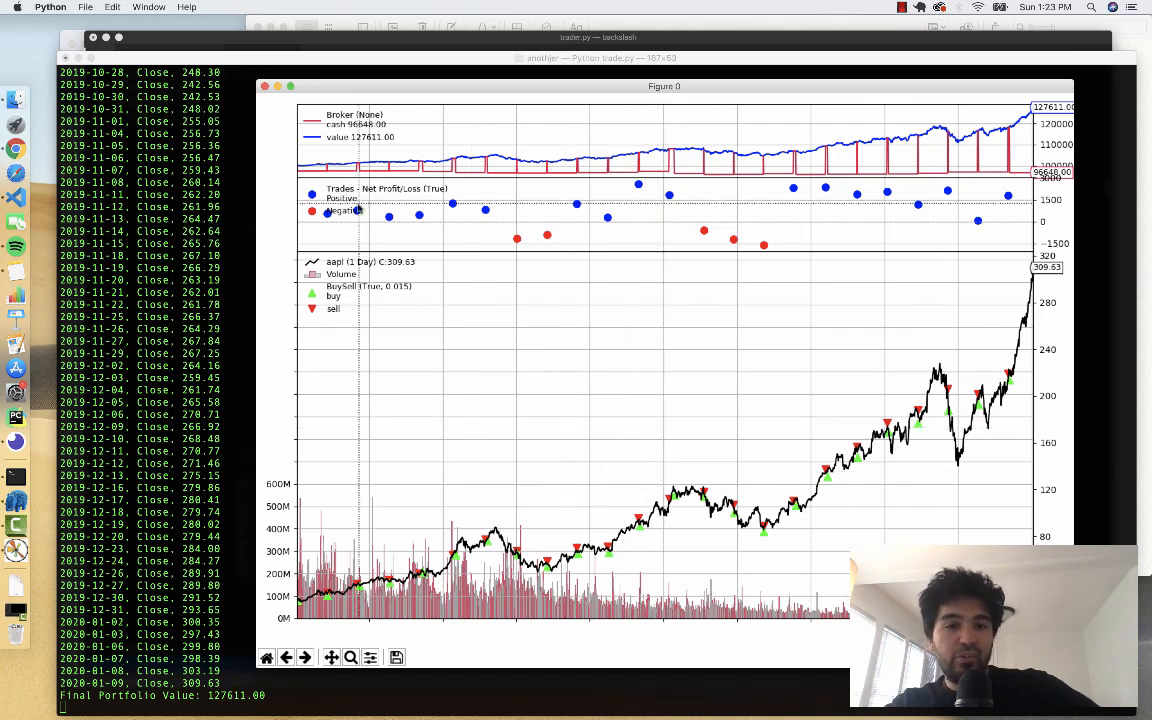
mouse_move(592, 204)
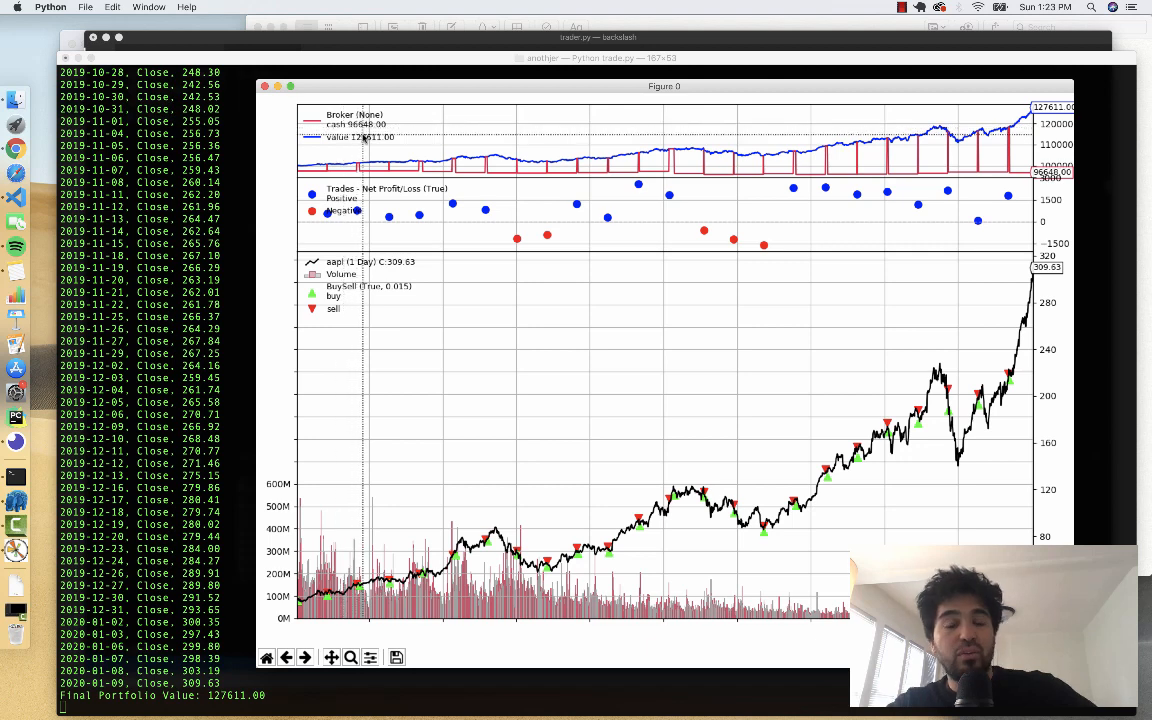
mouse_move(412, 216)
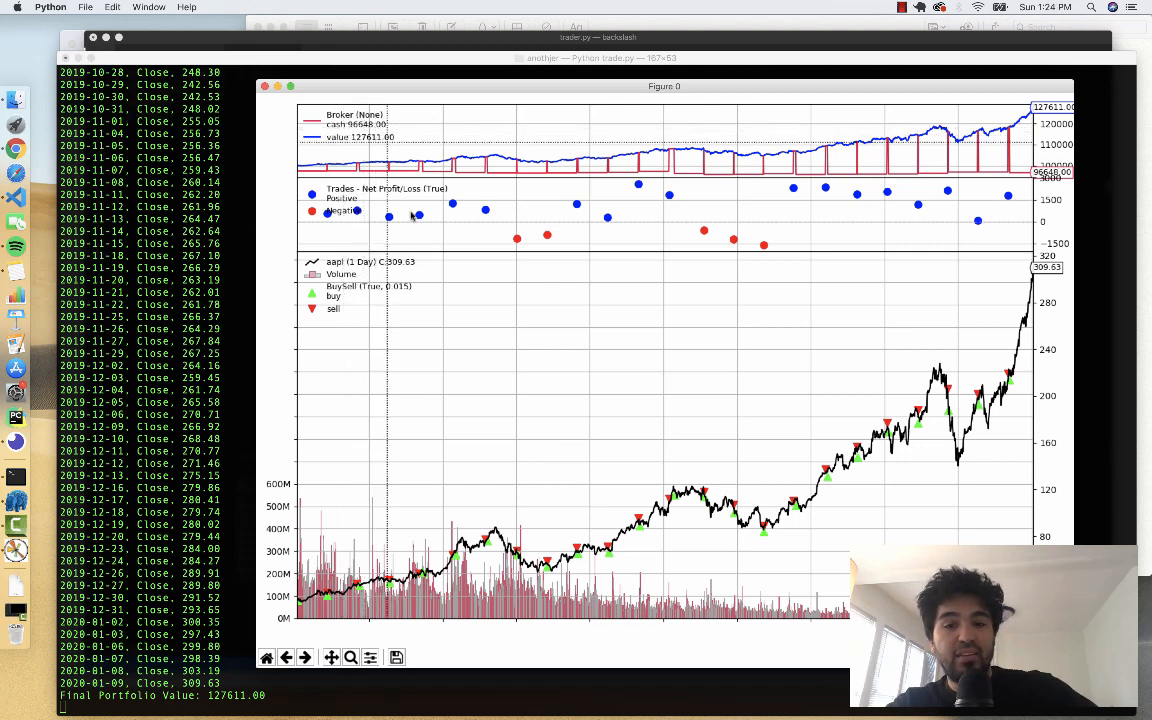
mouse_move(484, 364)
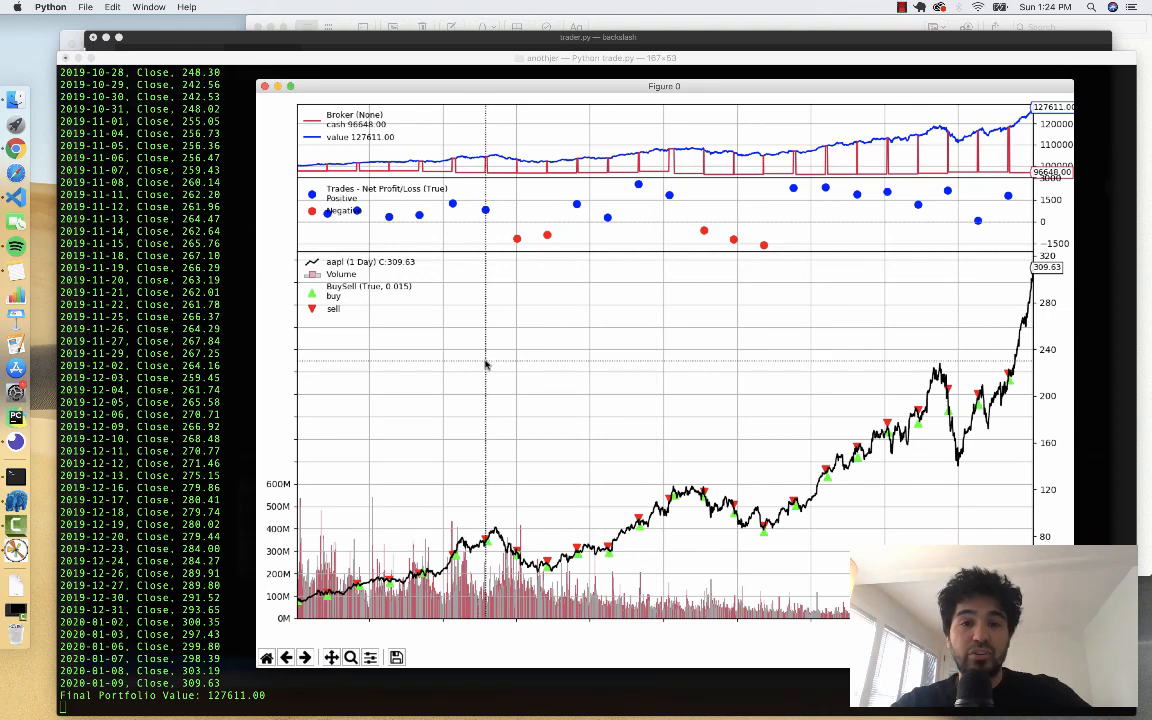
mouse_move(632, 406)
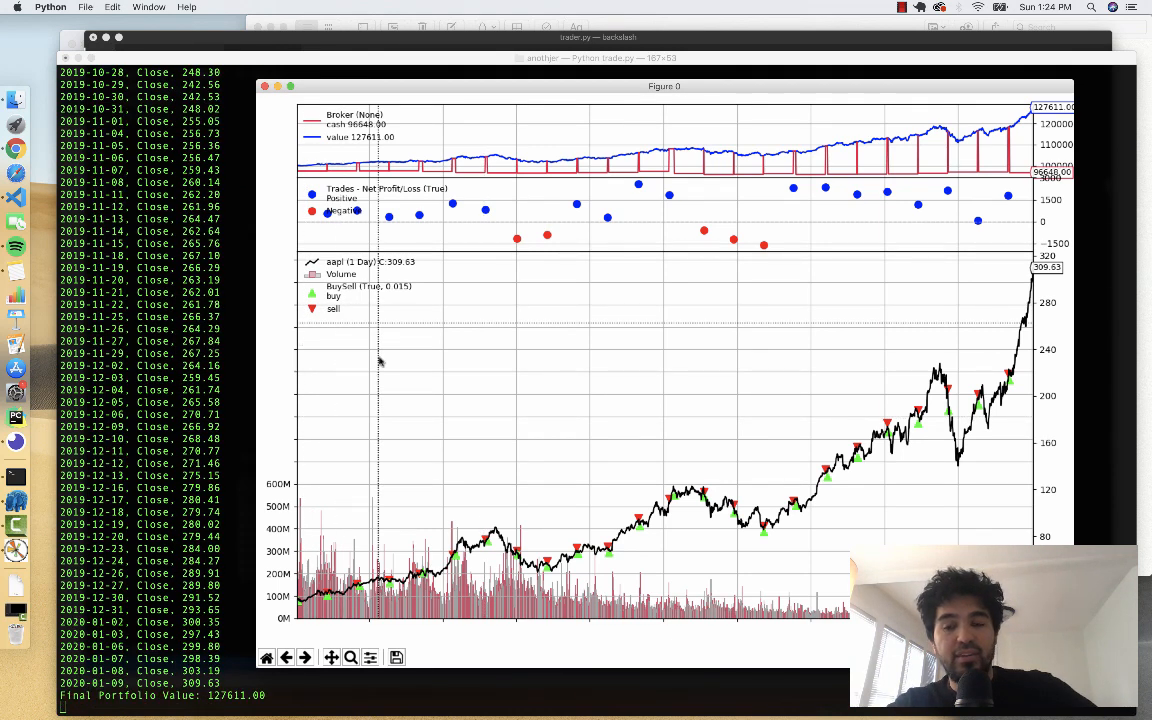
mouse_move(716, 364)
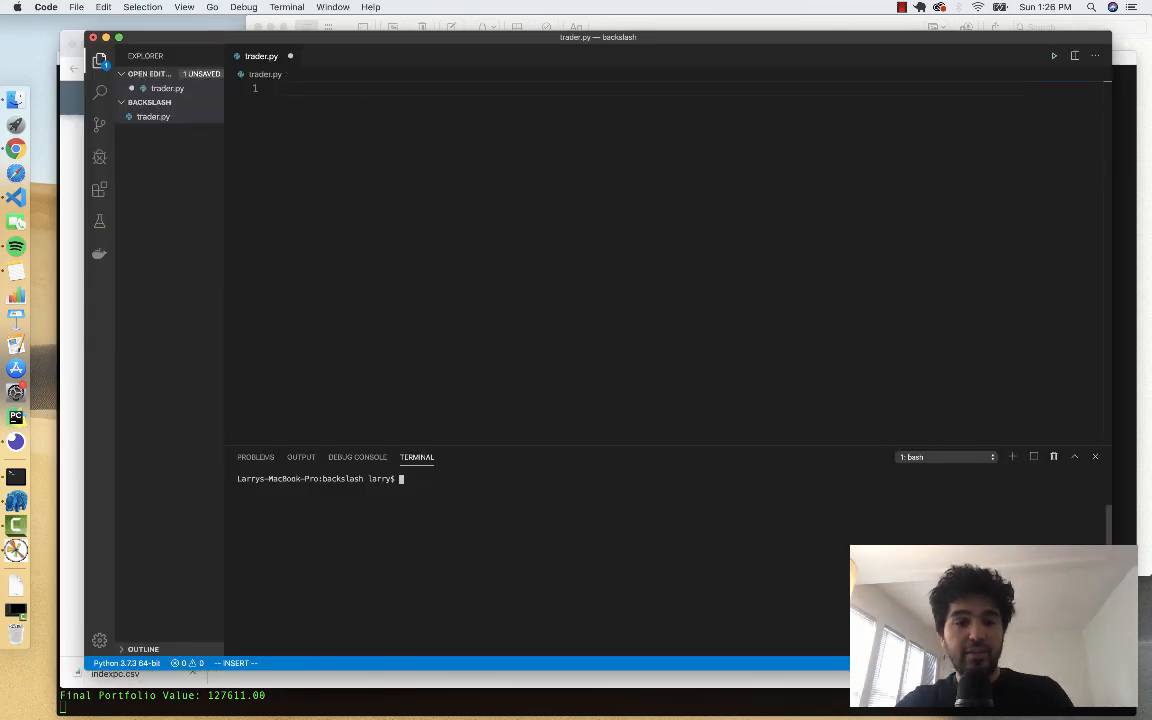
Step: Install backtrader and matplotlib with pip3 in the integrated terminal
type("pip3")
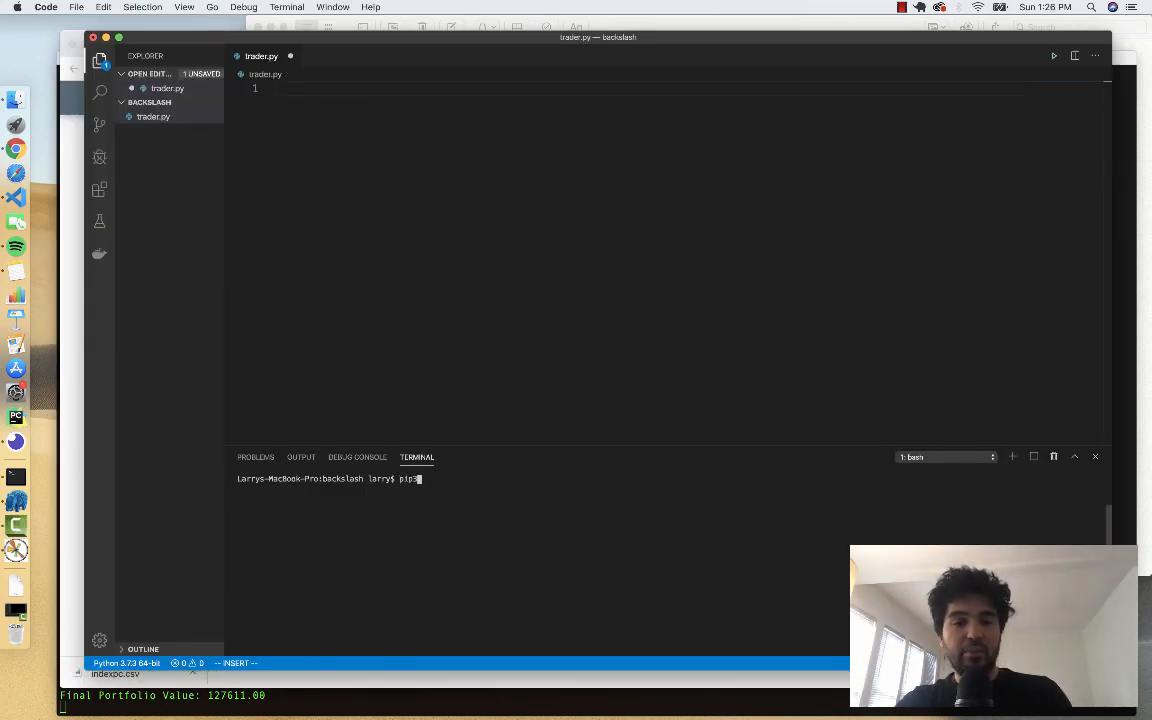
type("install backtr")
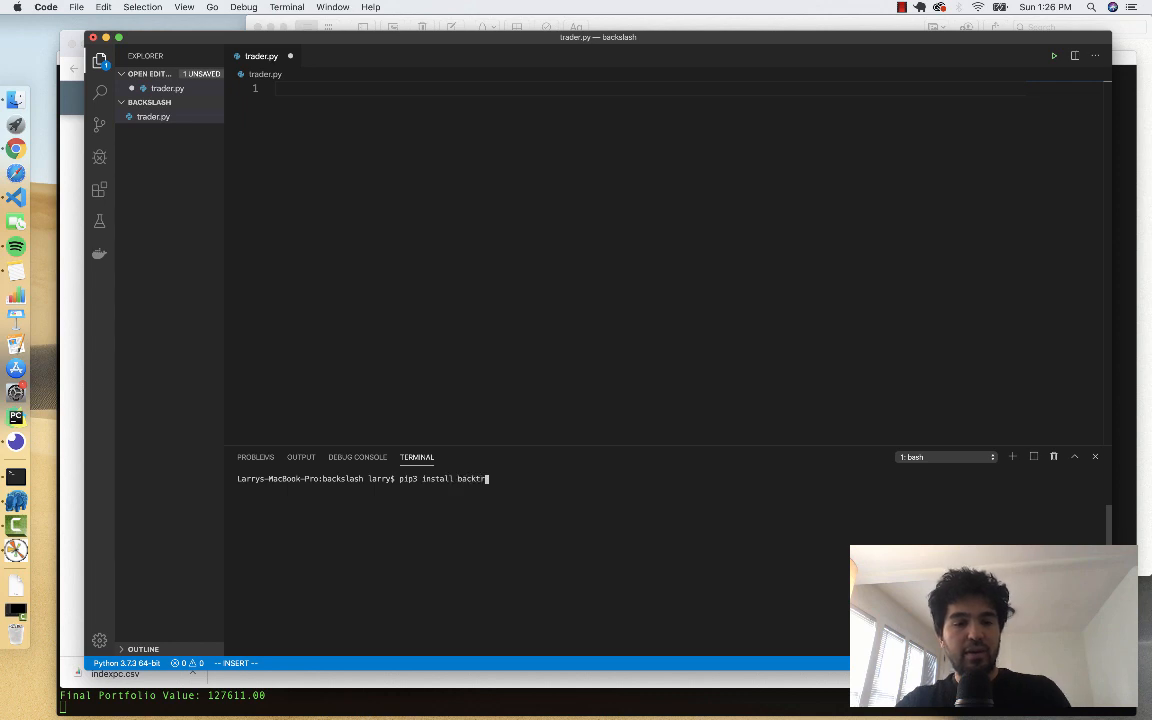
key("Return")
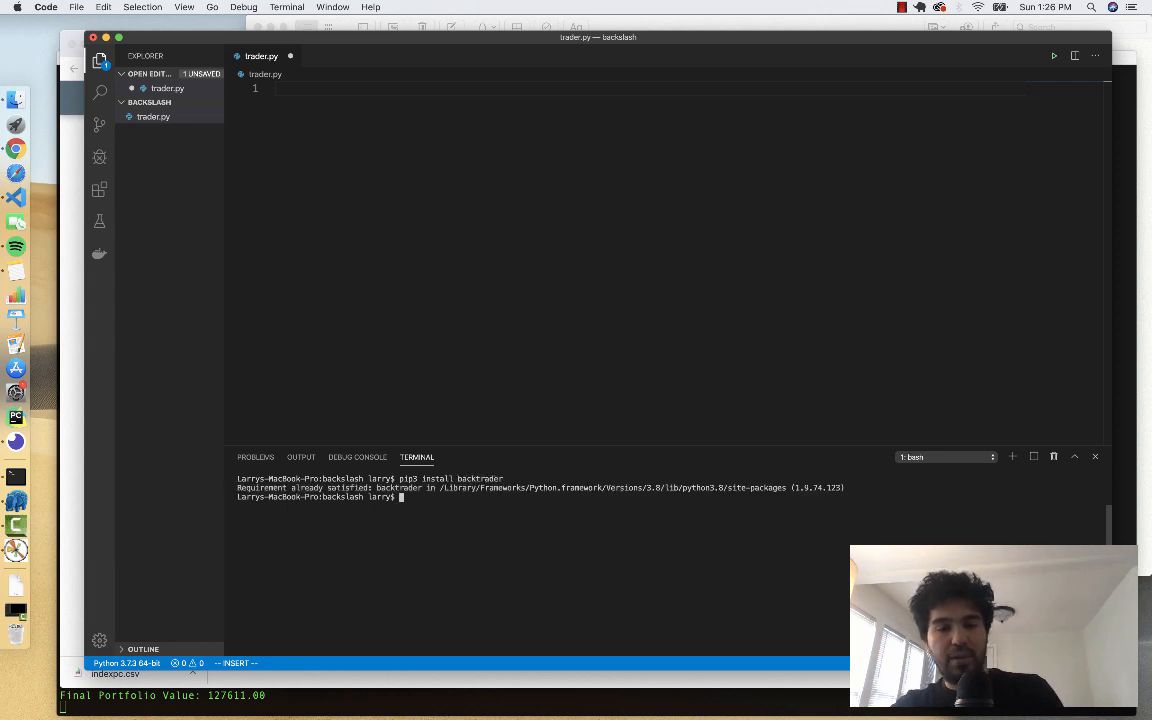
type("pip3 install matplot")
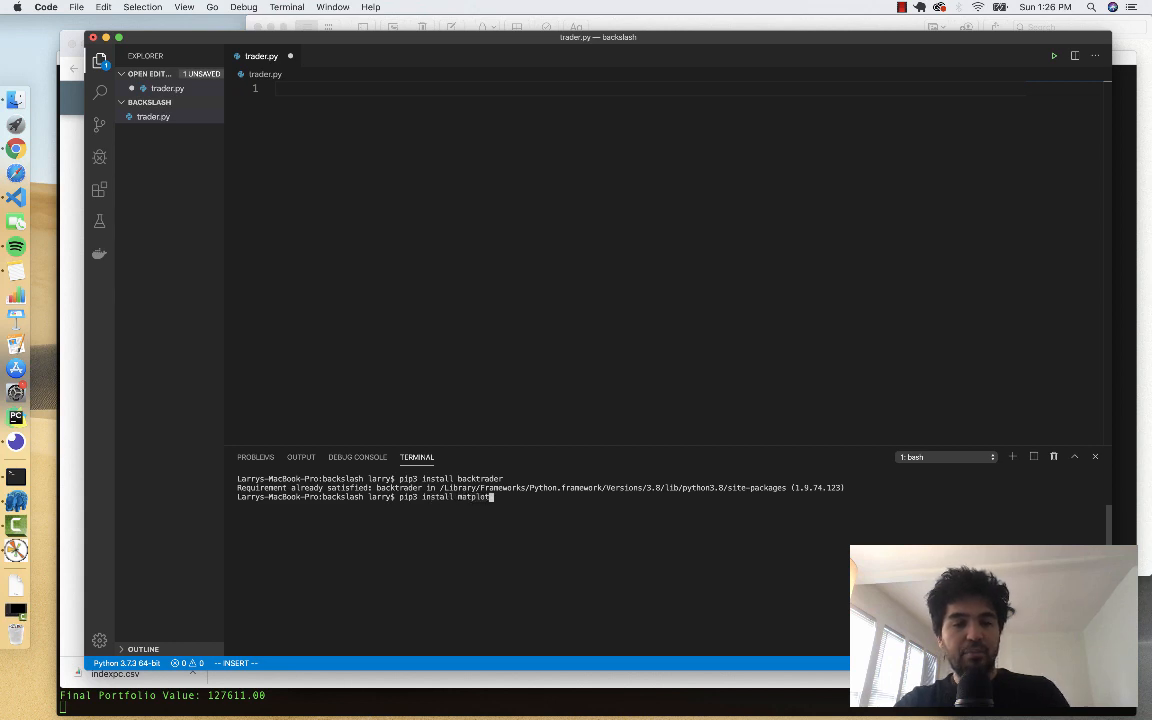
key("Return")
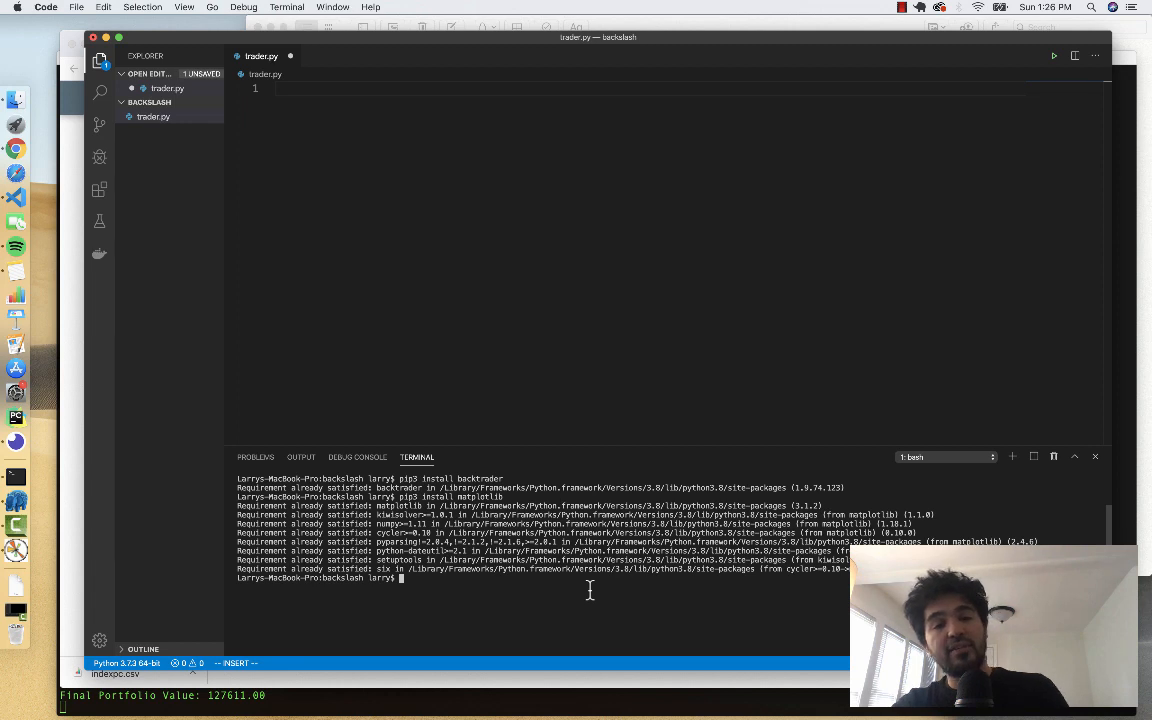
mouse_move(564, 510)
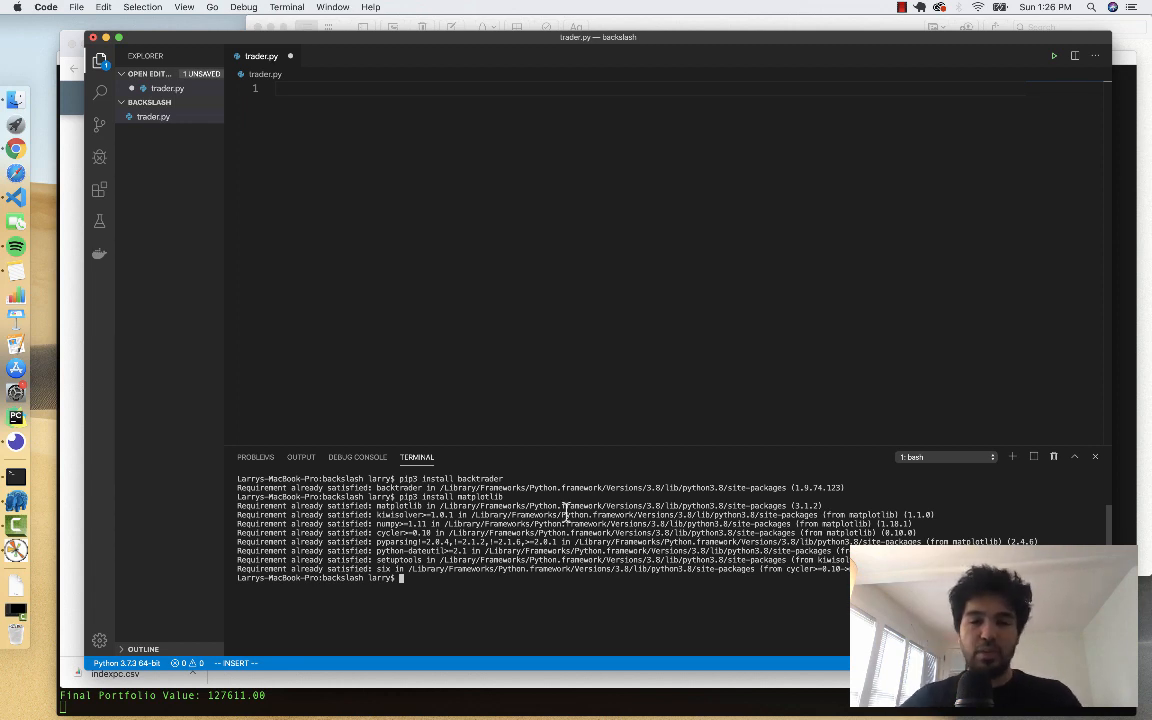
mouse_move(496, 344)
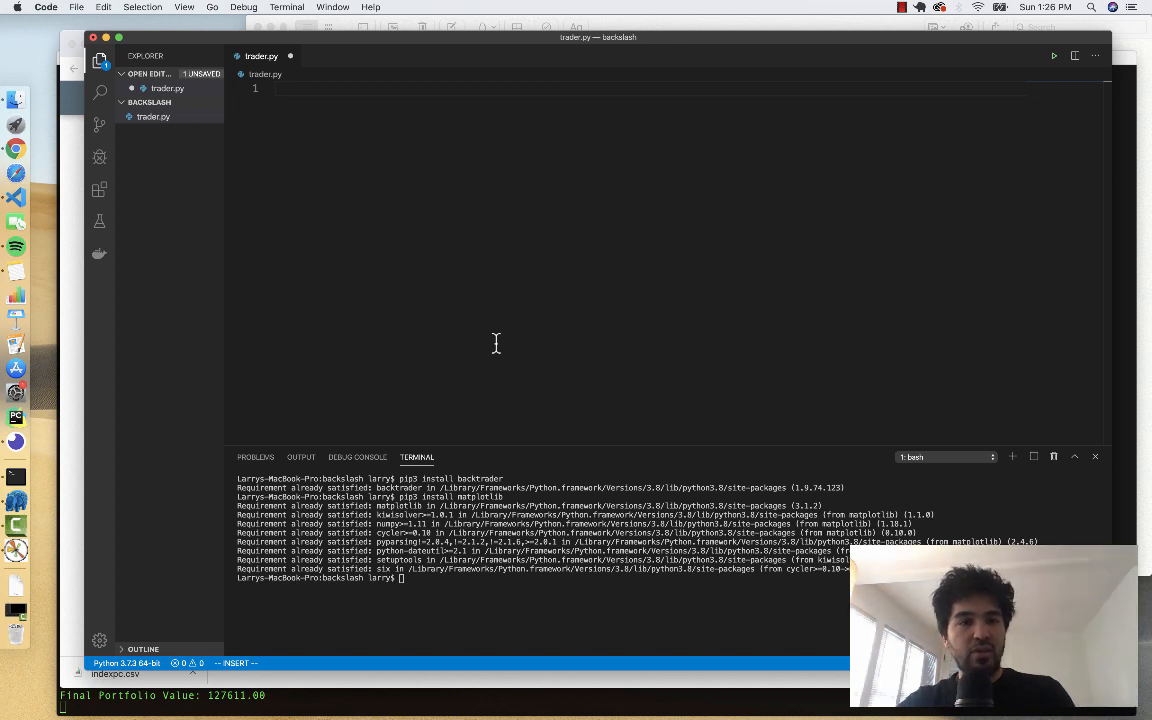
Step: Begin trader.py with an import backtrader line and consult the quickstart example
type("import")
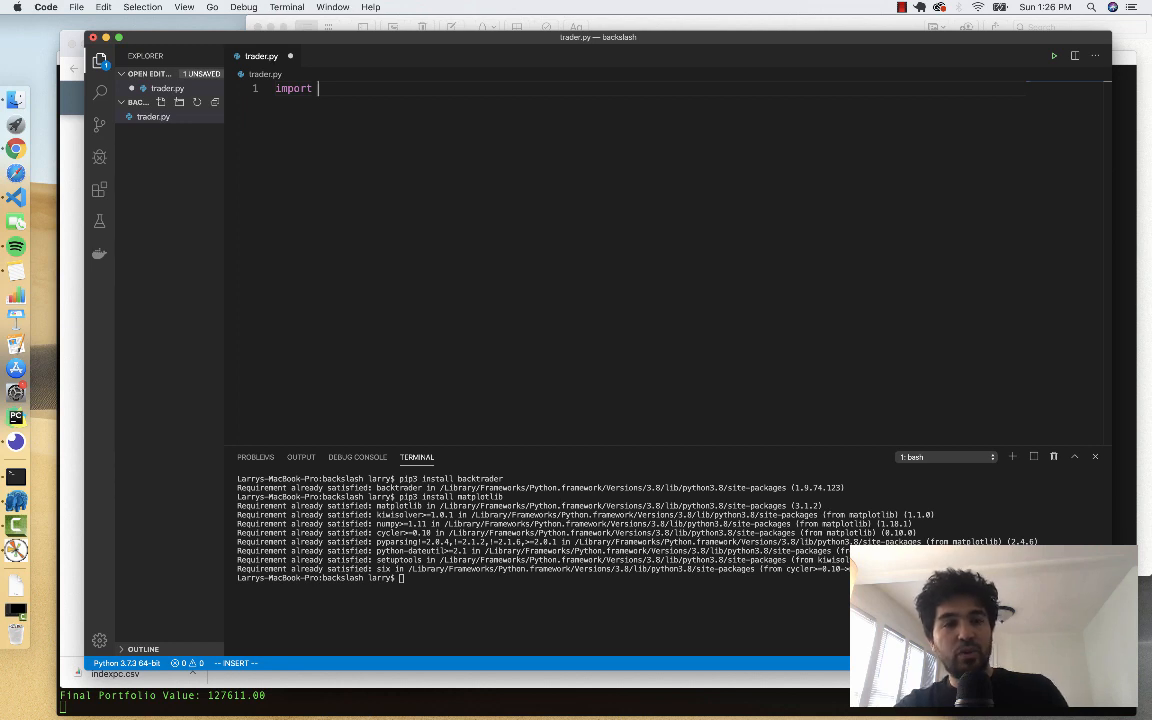
type("backtrader")
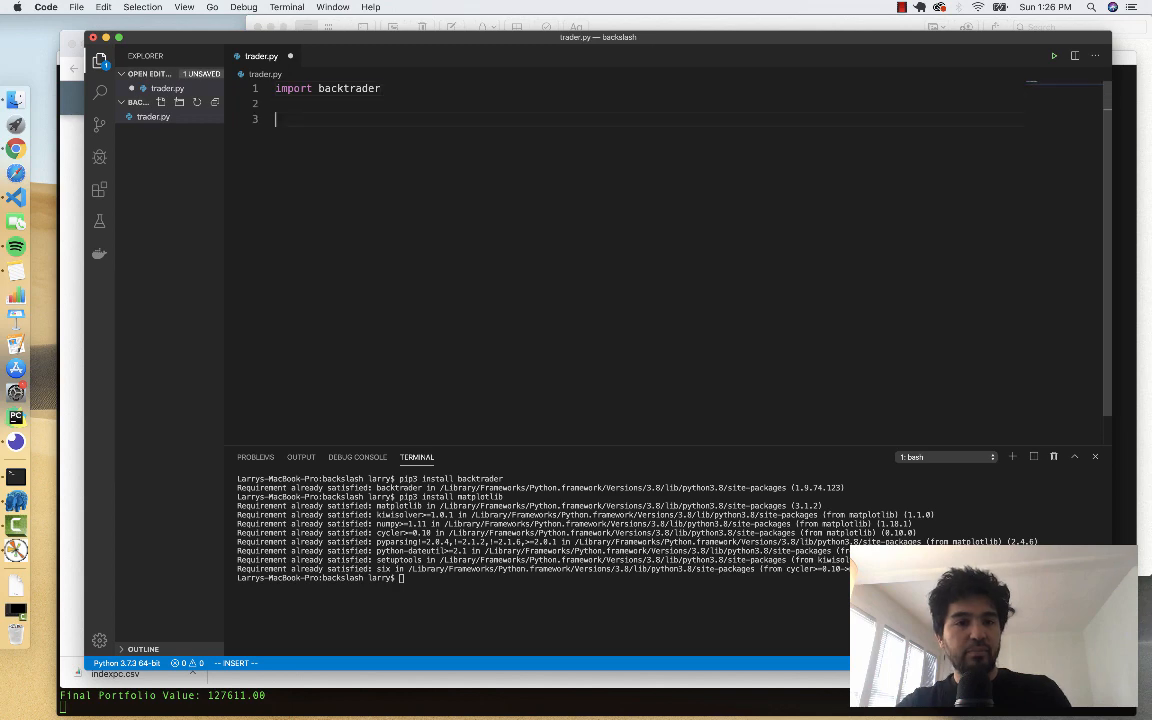
left_click(16, 148)
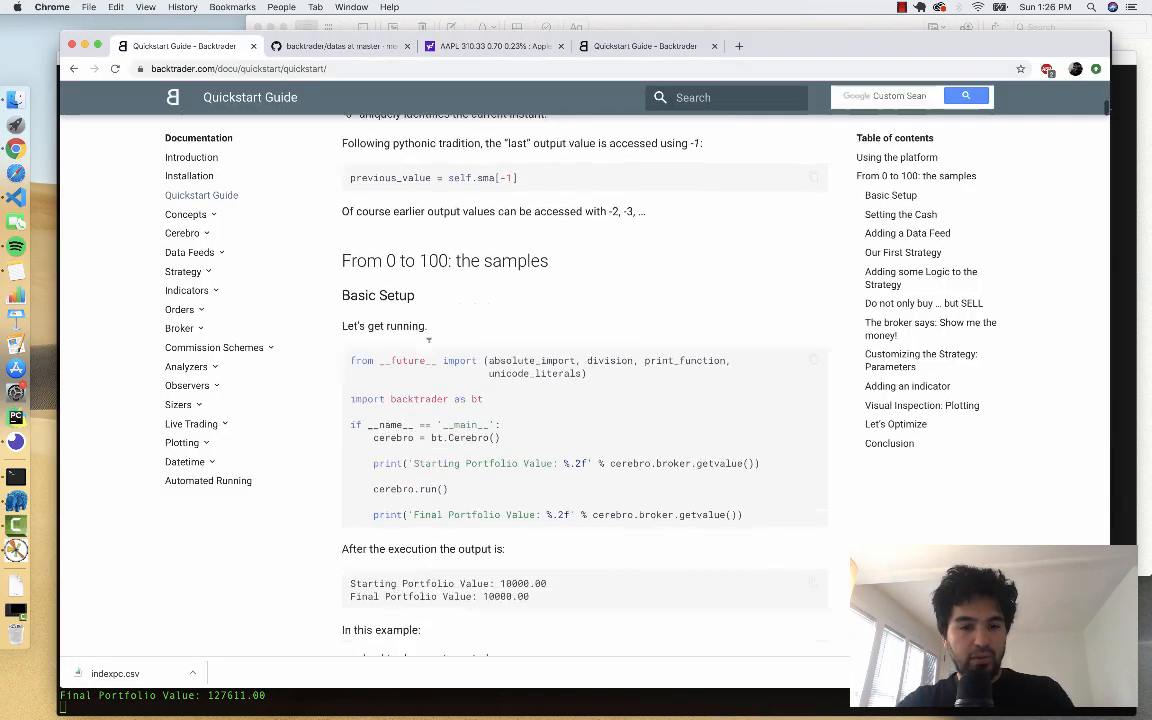
scroll("down", 3)
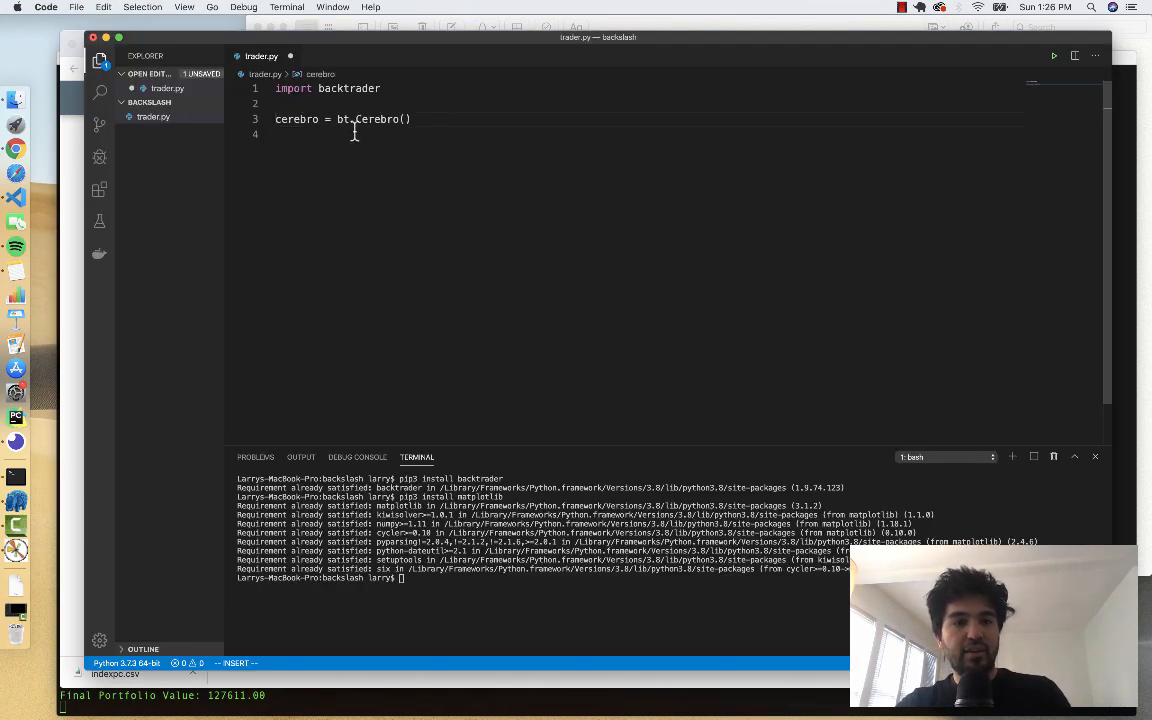
Step: Replace the bt alias with backtrader and add the print/run/print lines around cerebro.run()
double_click(376, 120)
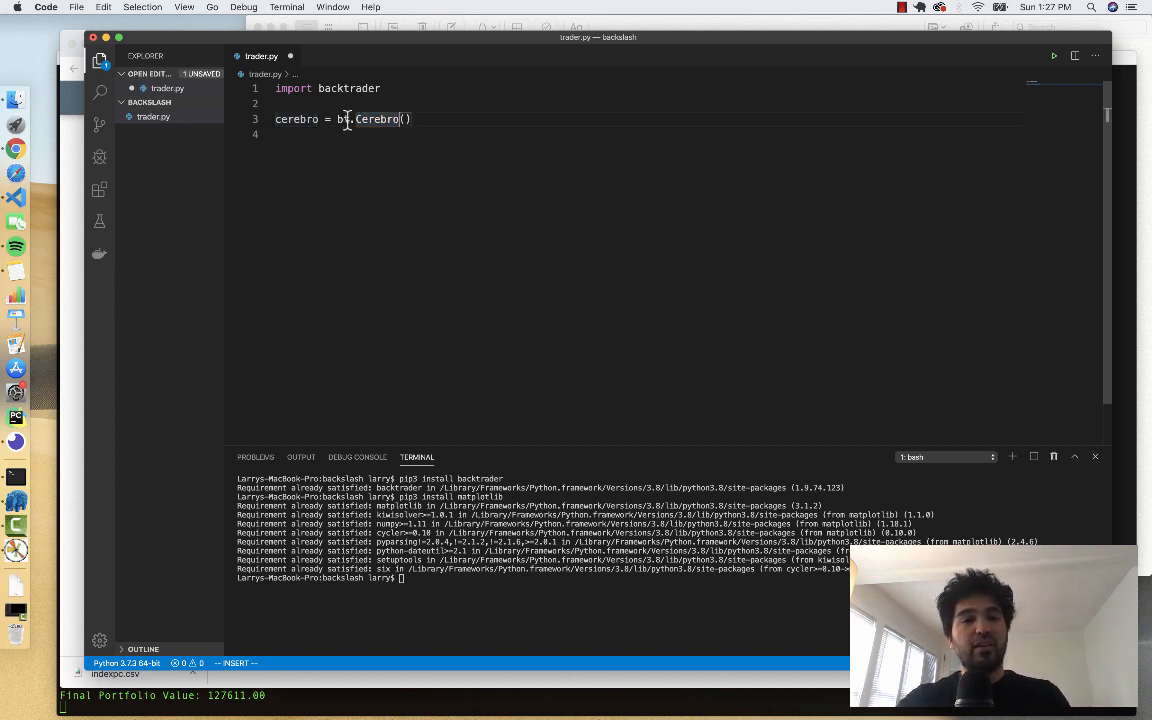
type("backtrader")
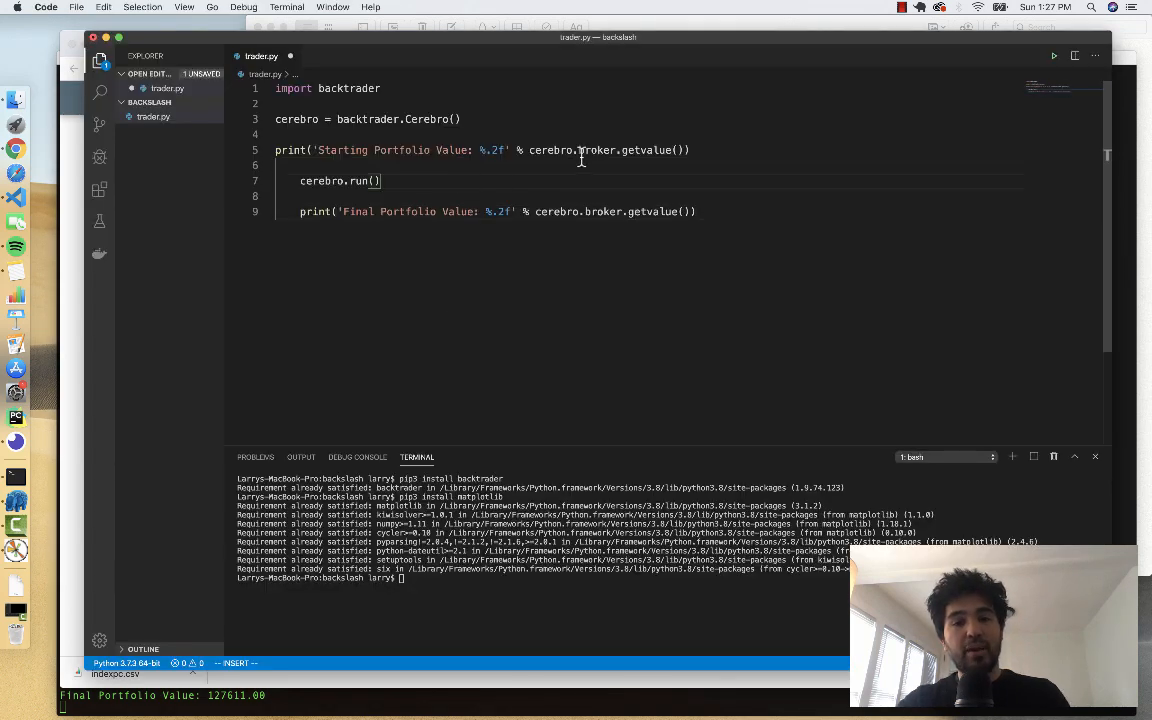
double_click(596, 150)
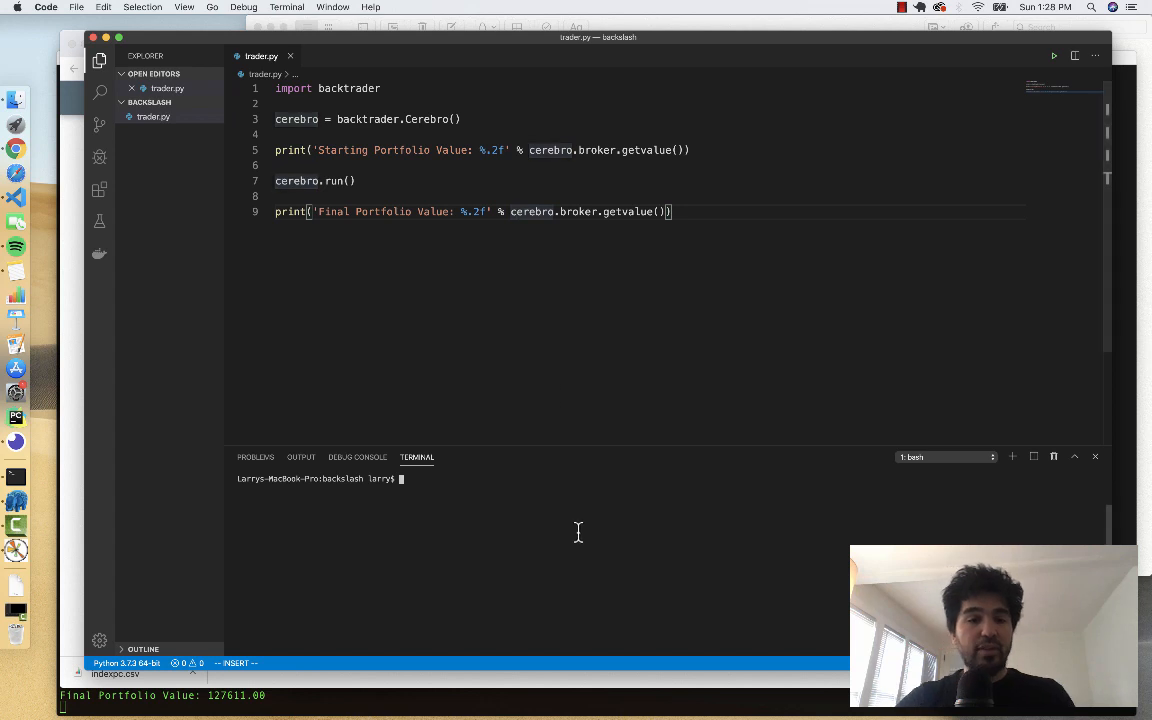
Step: Run python3 trader.py so the terminal prints starting and final values of 10000.00
type("python3 trader.py")
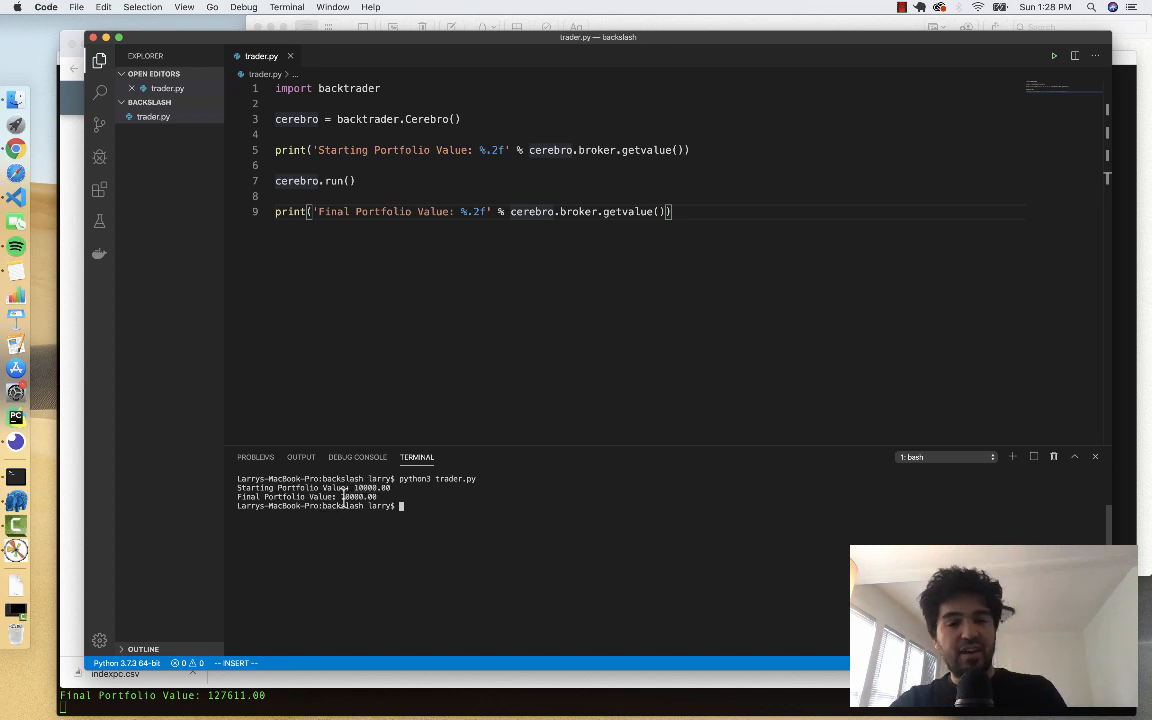
mouse_move(472, 296)
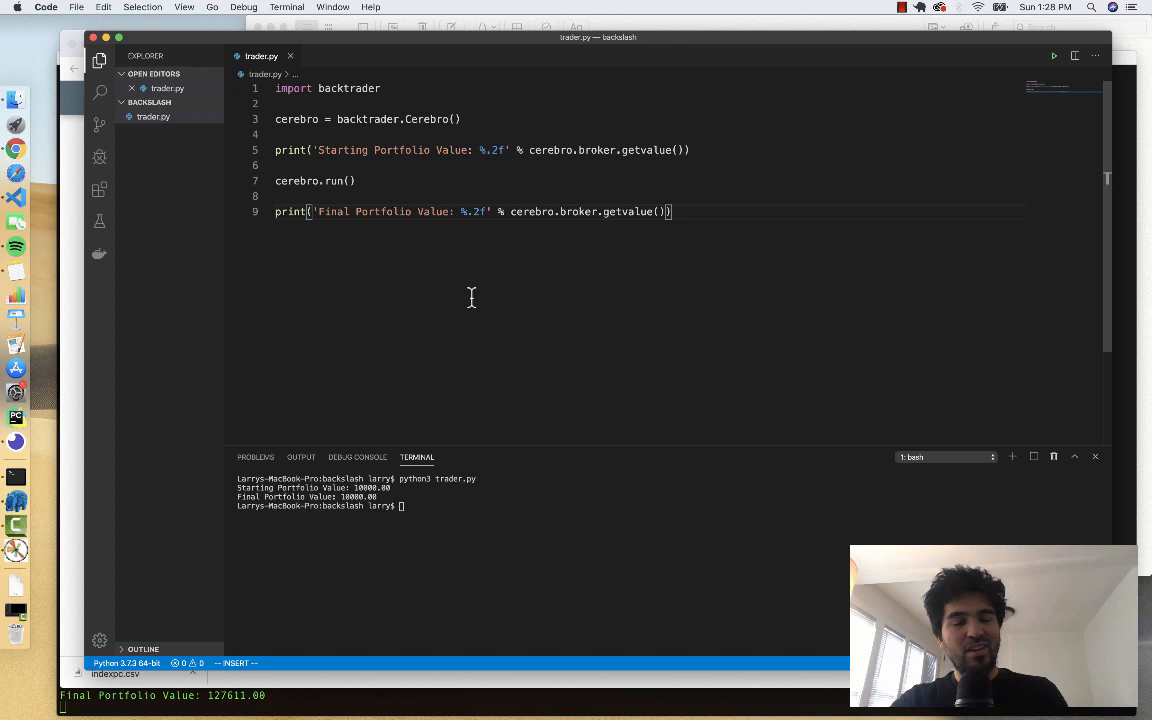
mouse_move(560, 196)
type("cerebro.setcash")
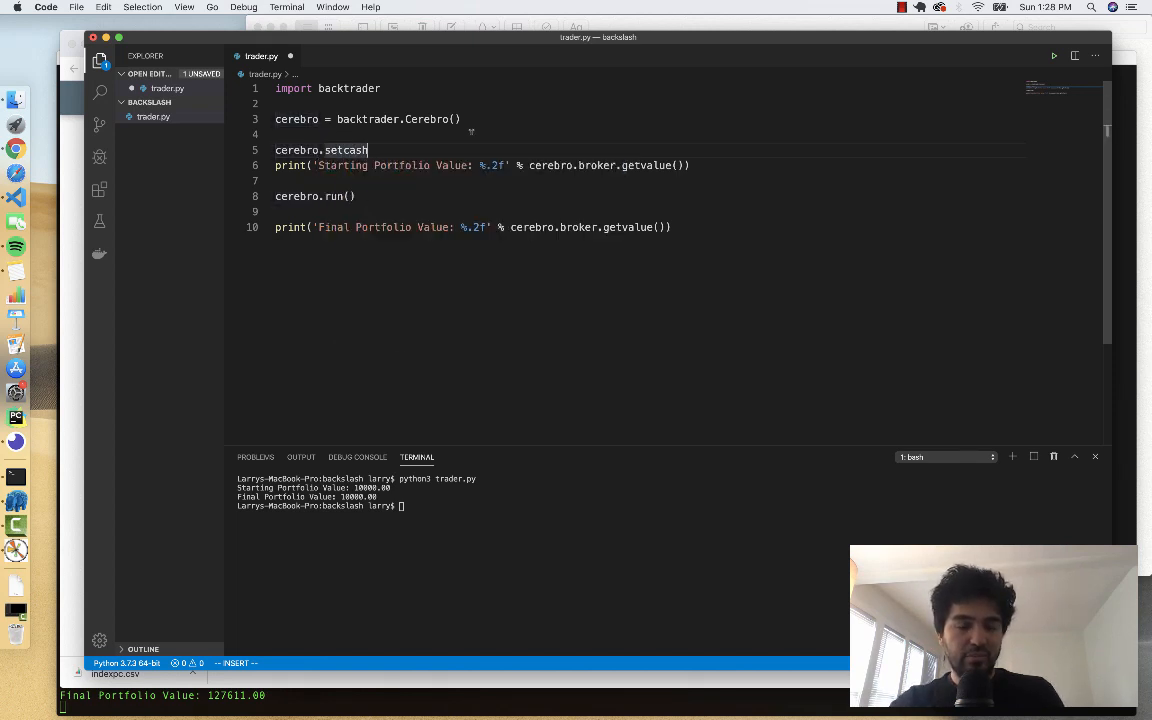
Step: Change the line to cerebro.broker.set_cash(1000000) and rerun to print 1000000.00 for both values
left_click(16, 148)
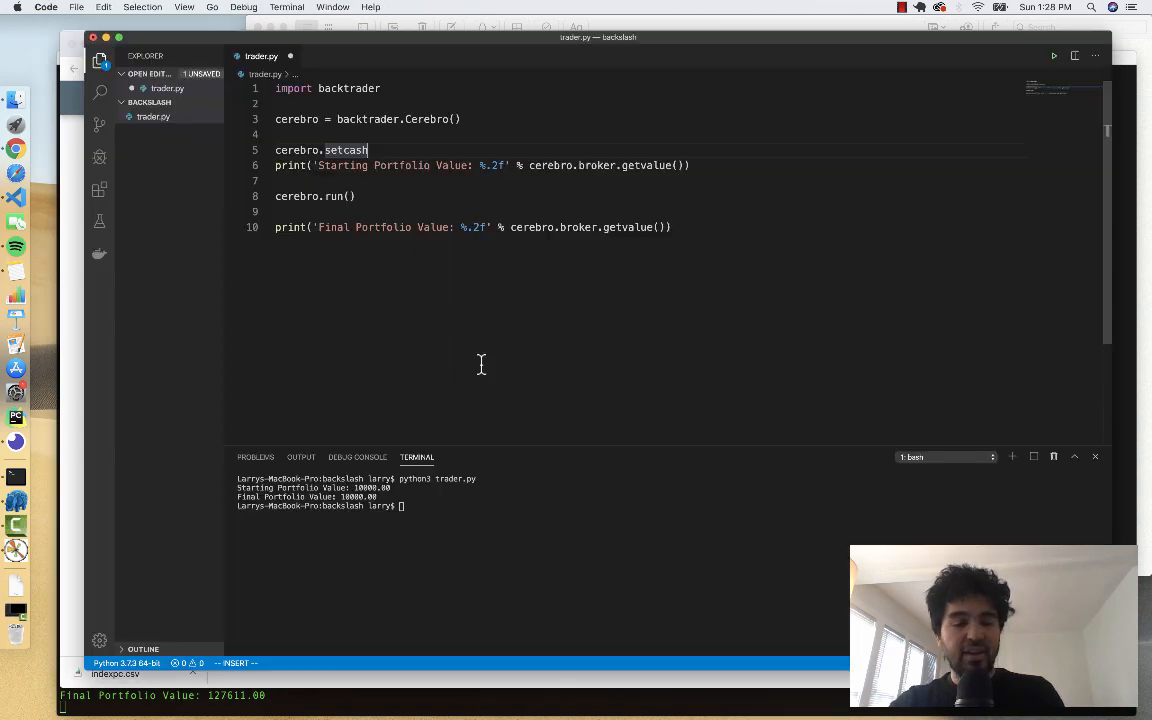
key("Backspace")
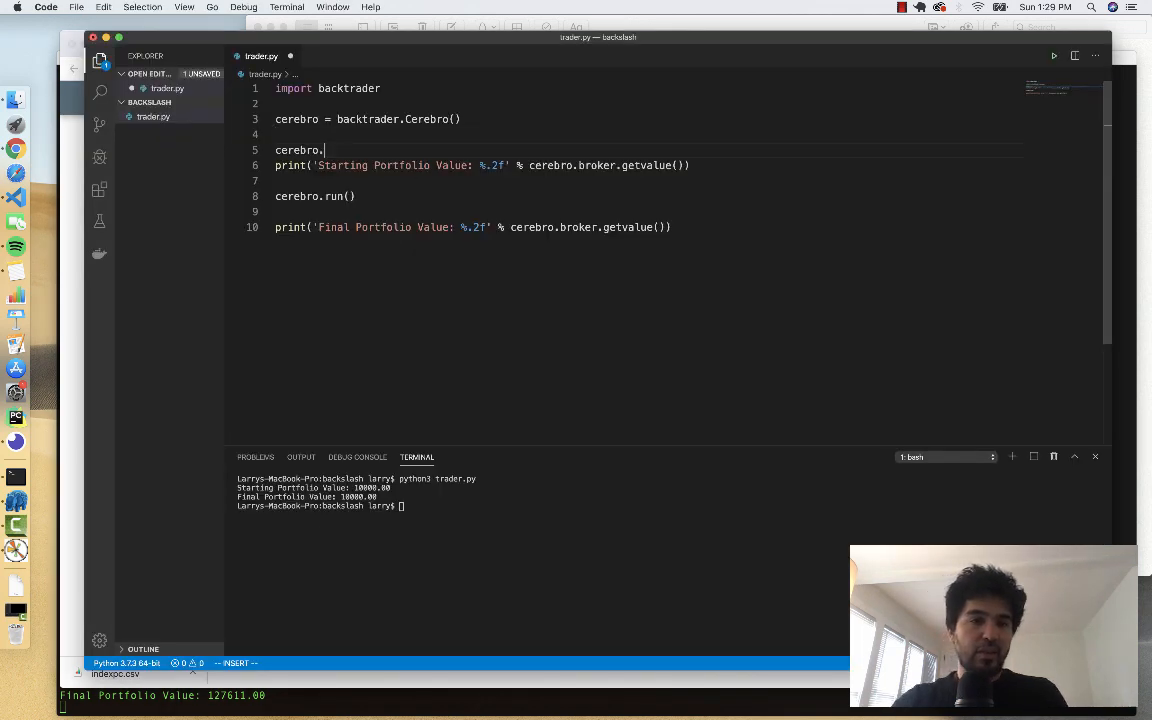
type("broker.setcash(100000")
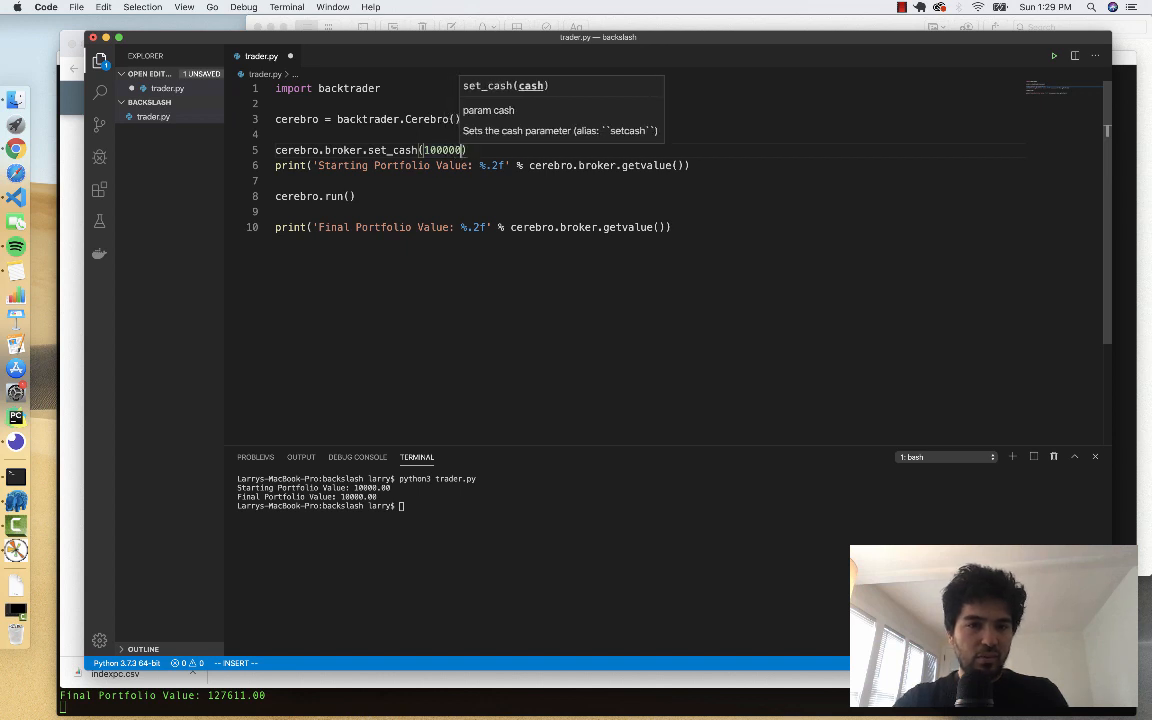
left_click(356, 196)
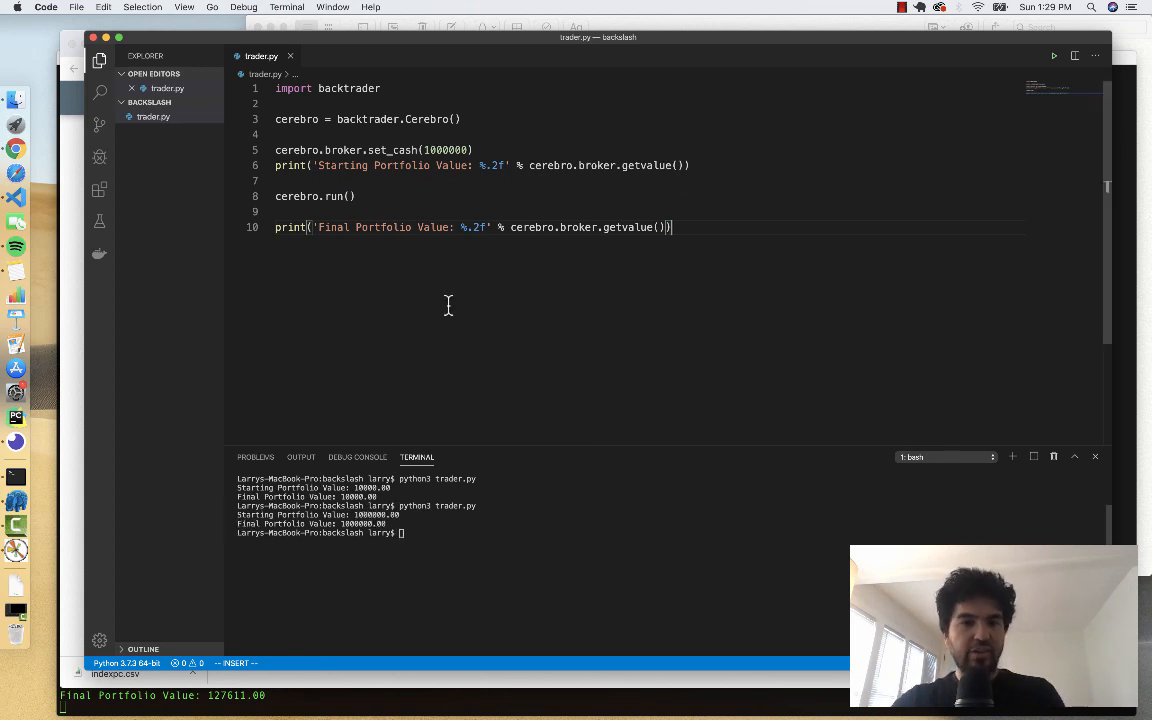
key("Return")
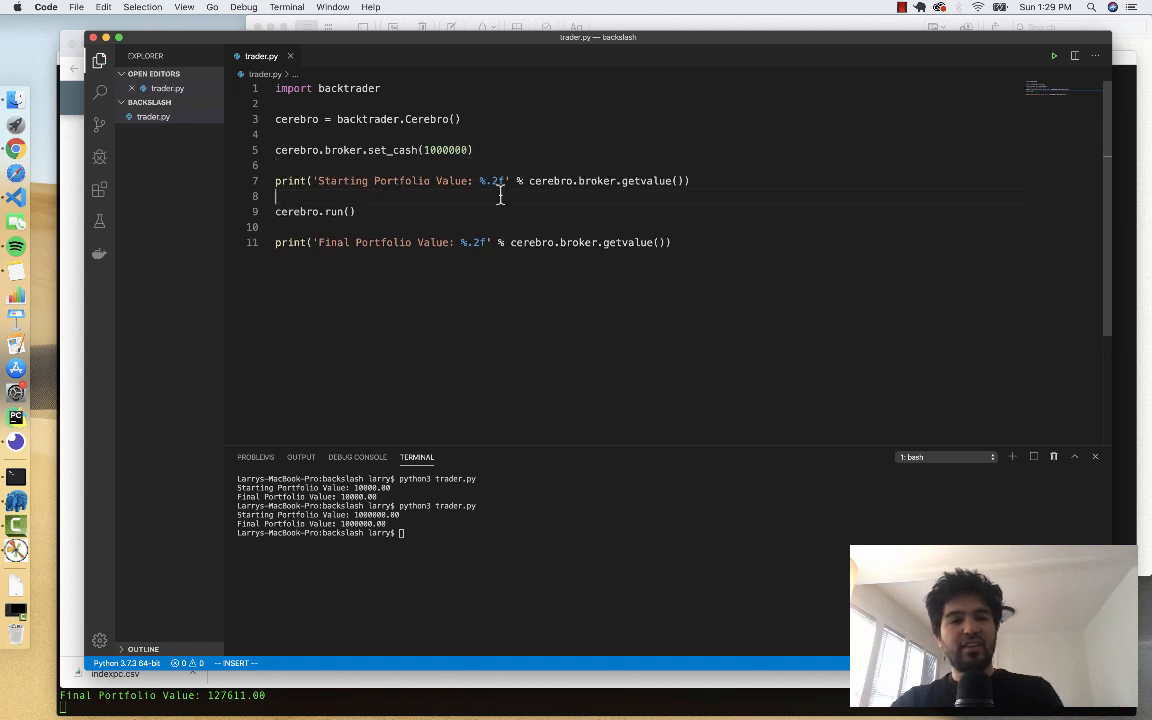